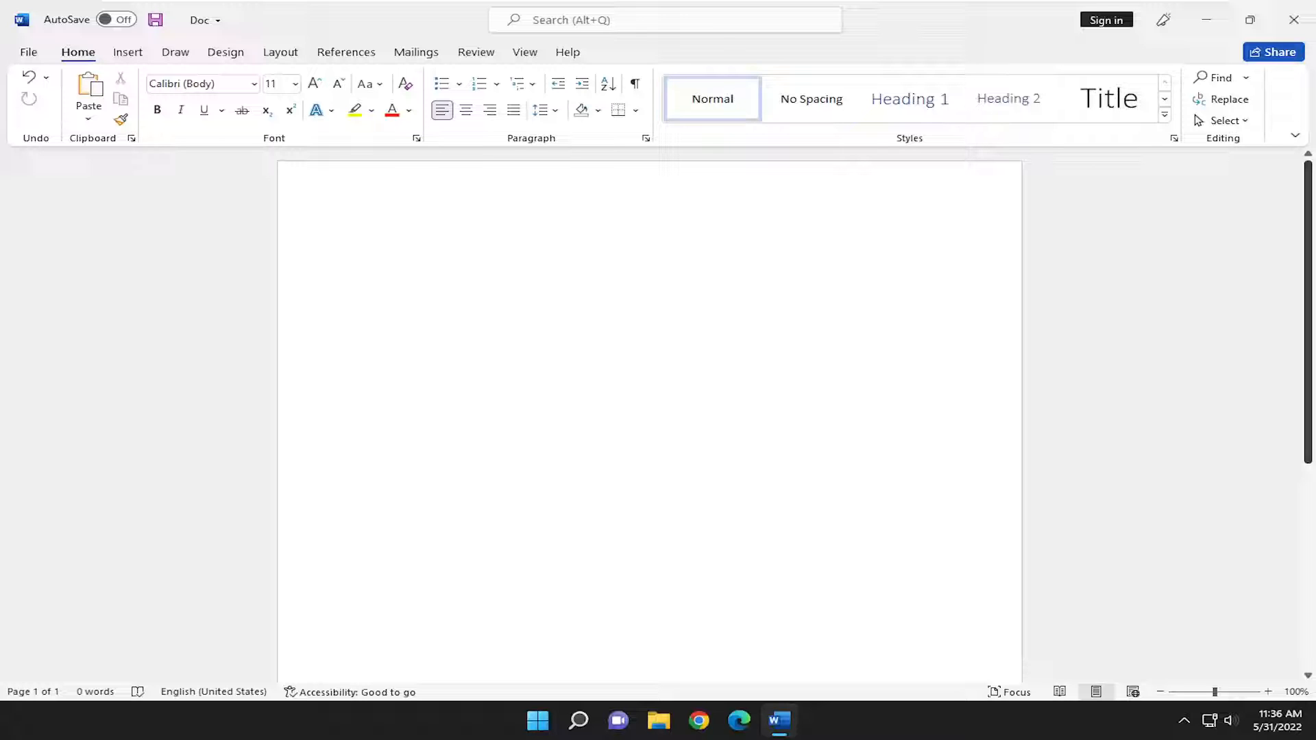
- Enter 'the' on the blank page to see it auto-capitalized, then remove the test text
left_click(363, 245)
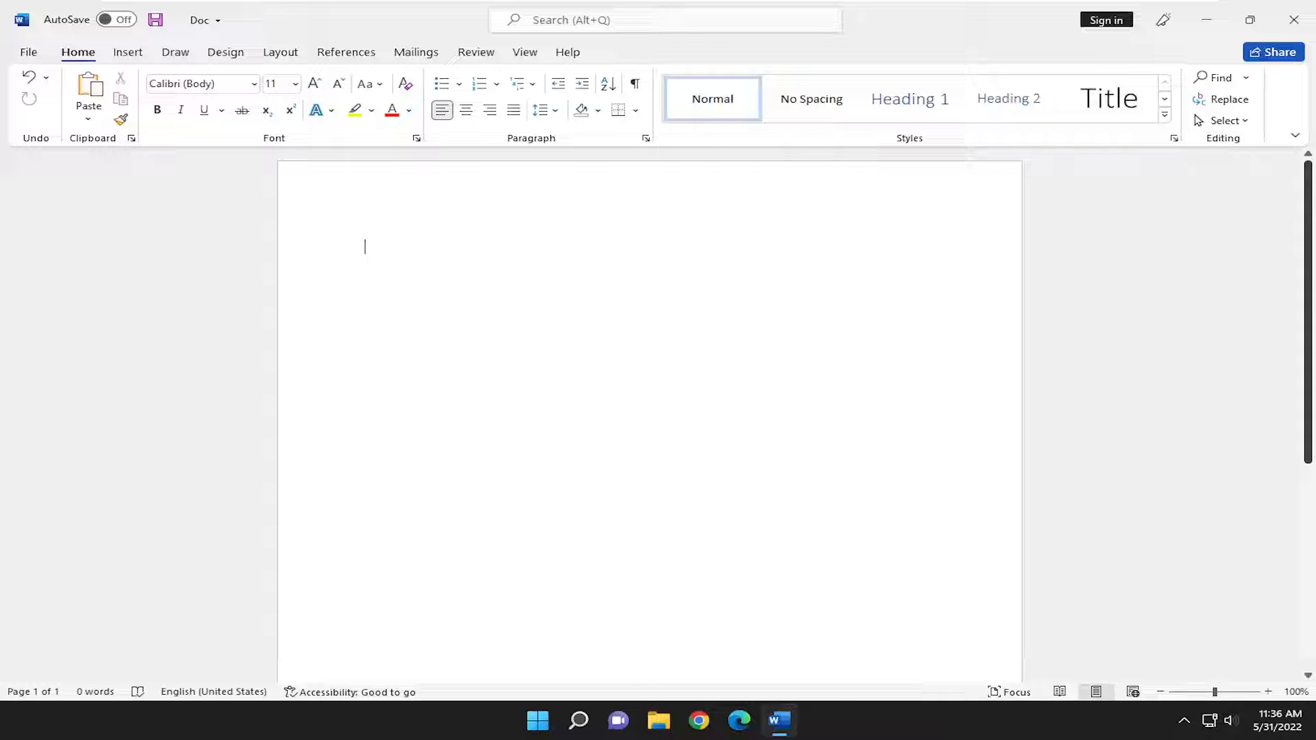
mouse_move(1059, 324)
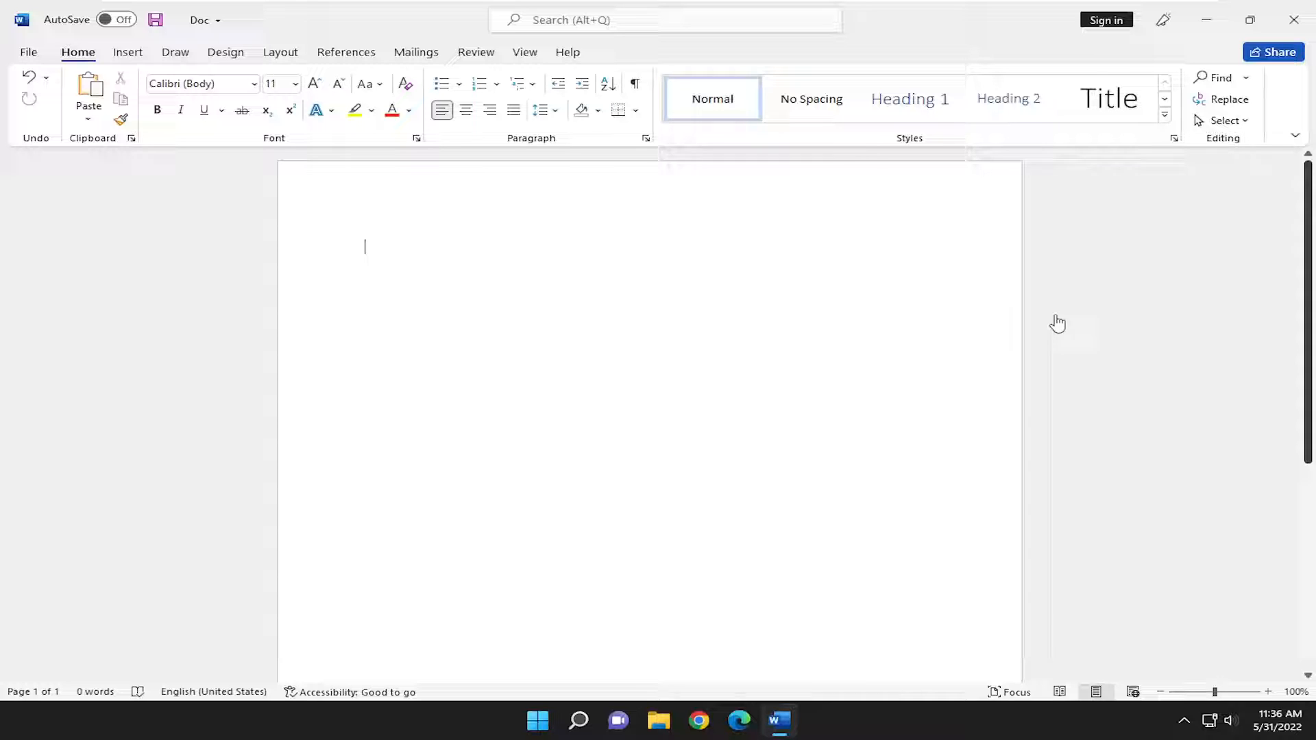
type("the")
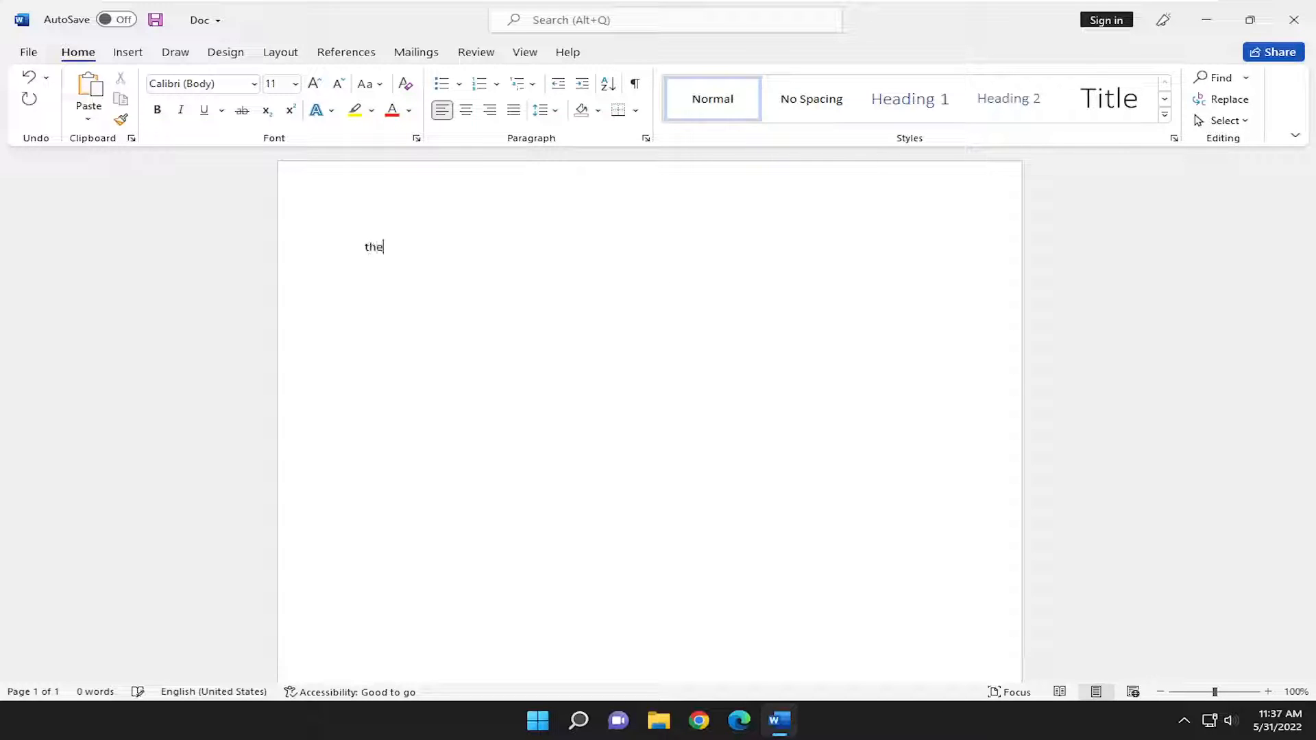
type("The e")
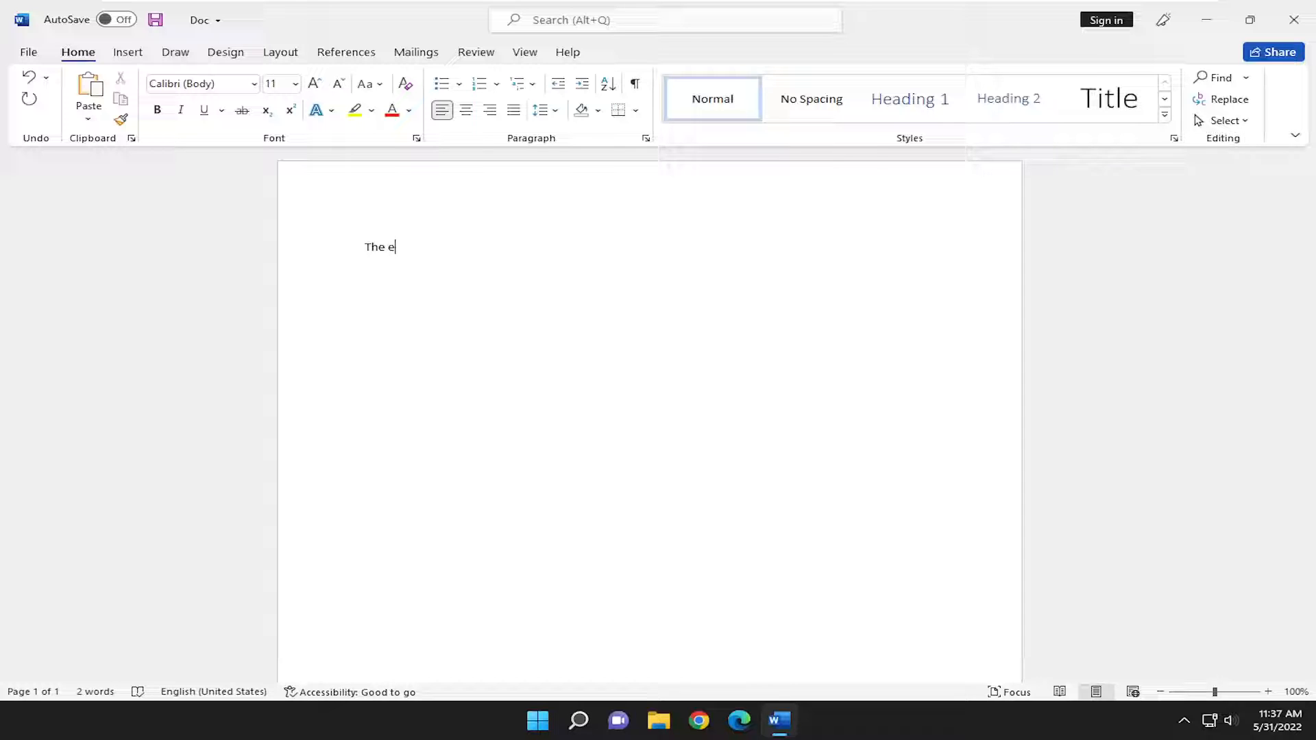
double_click(374, 247)
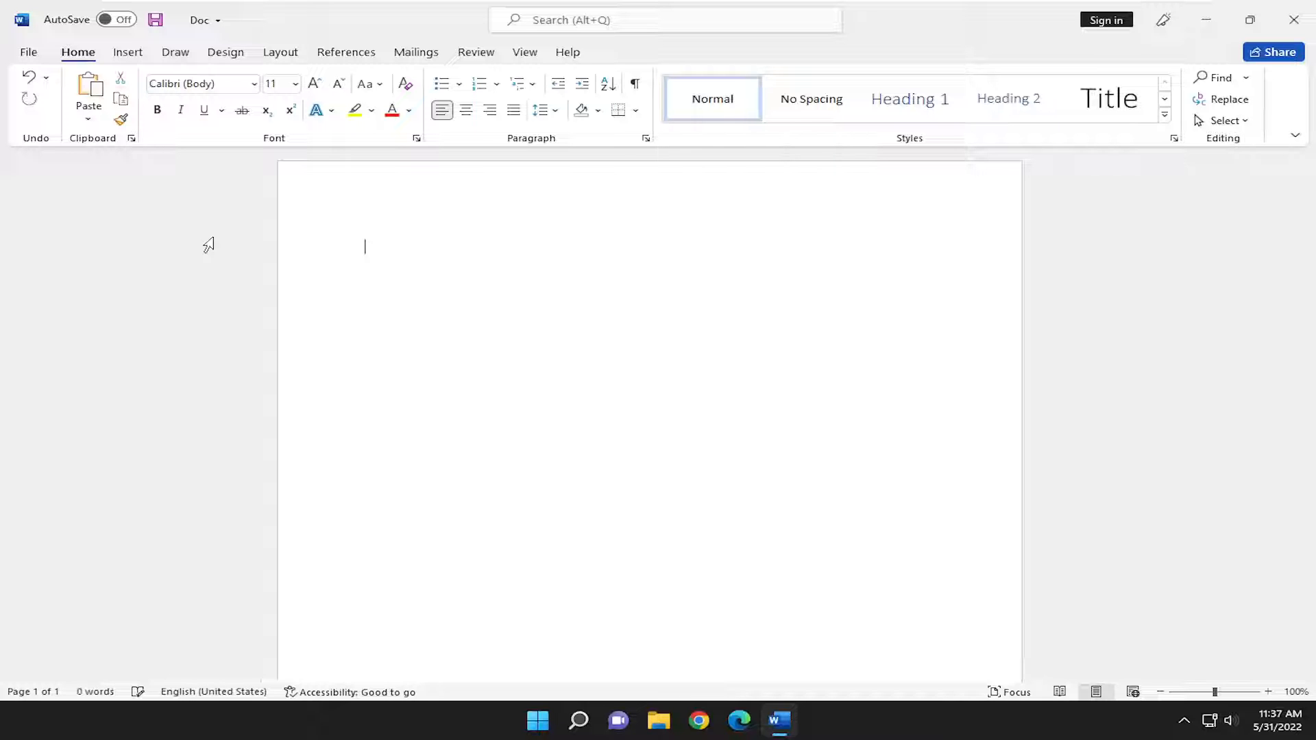
mouse_move(265, 234)
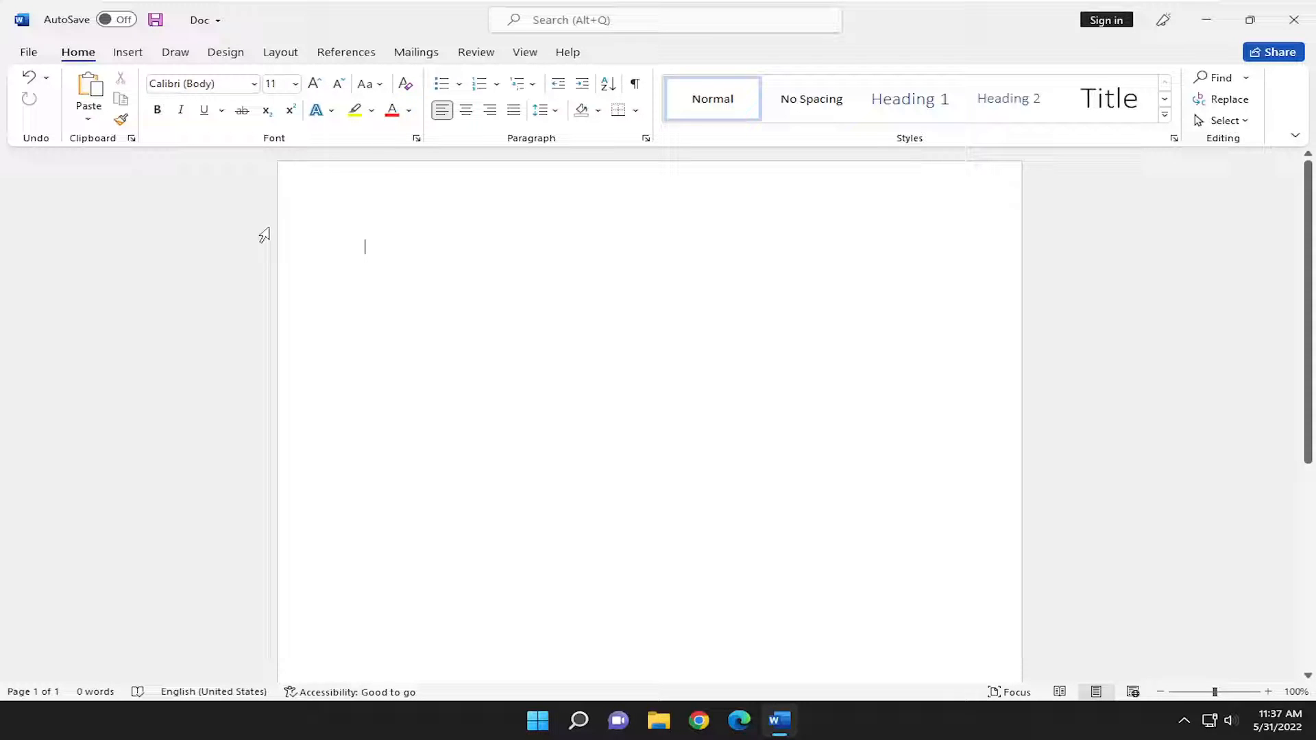
mouse_move(241, 229)
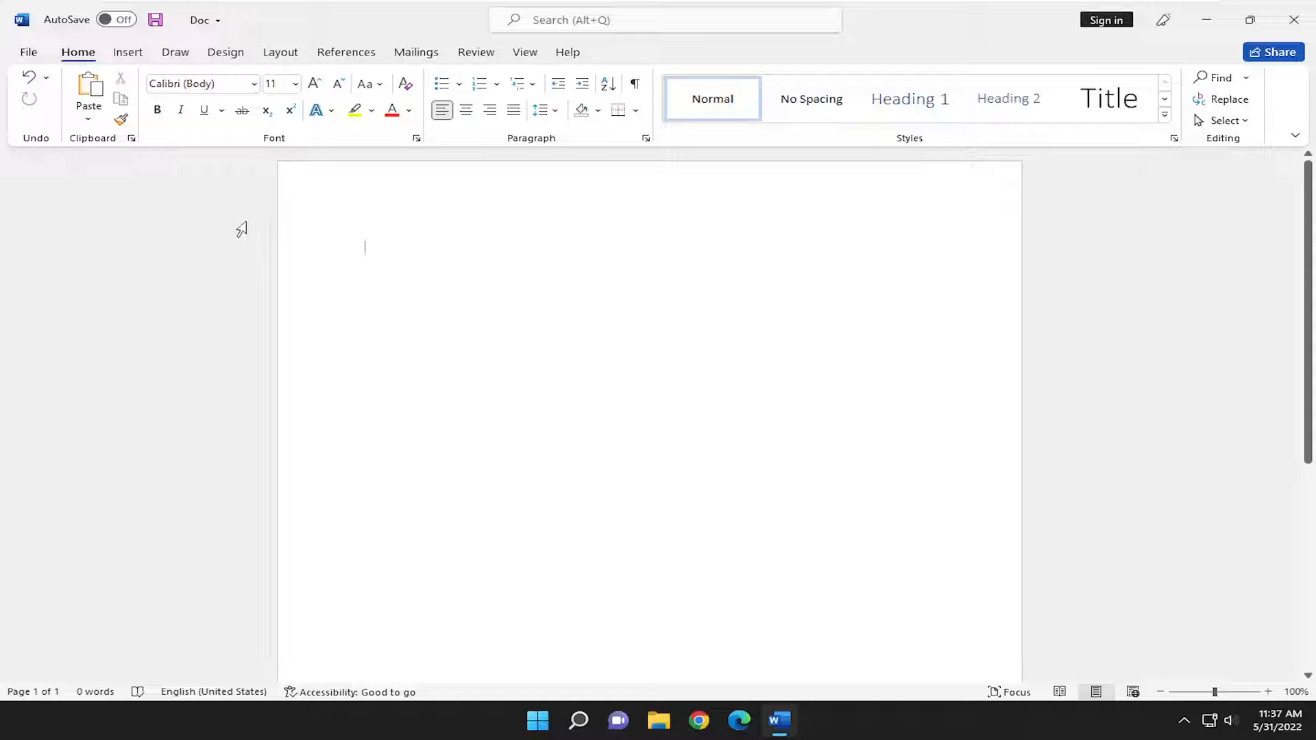
mouse_move(236, 337)
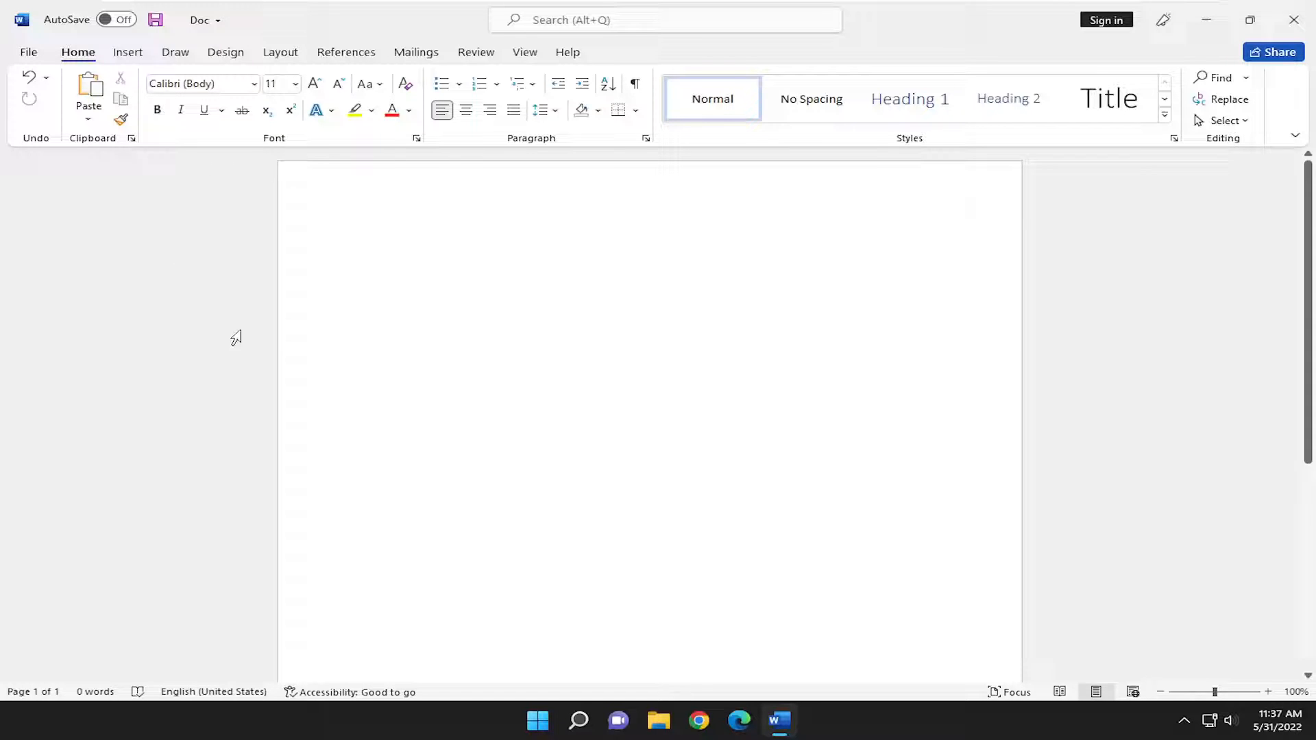
- Reach the Proofing settings in Word Options via the File screen
left_click(27, 51)
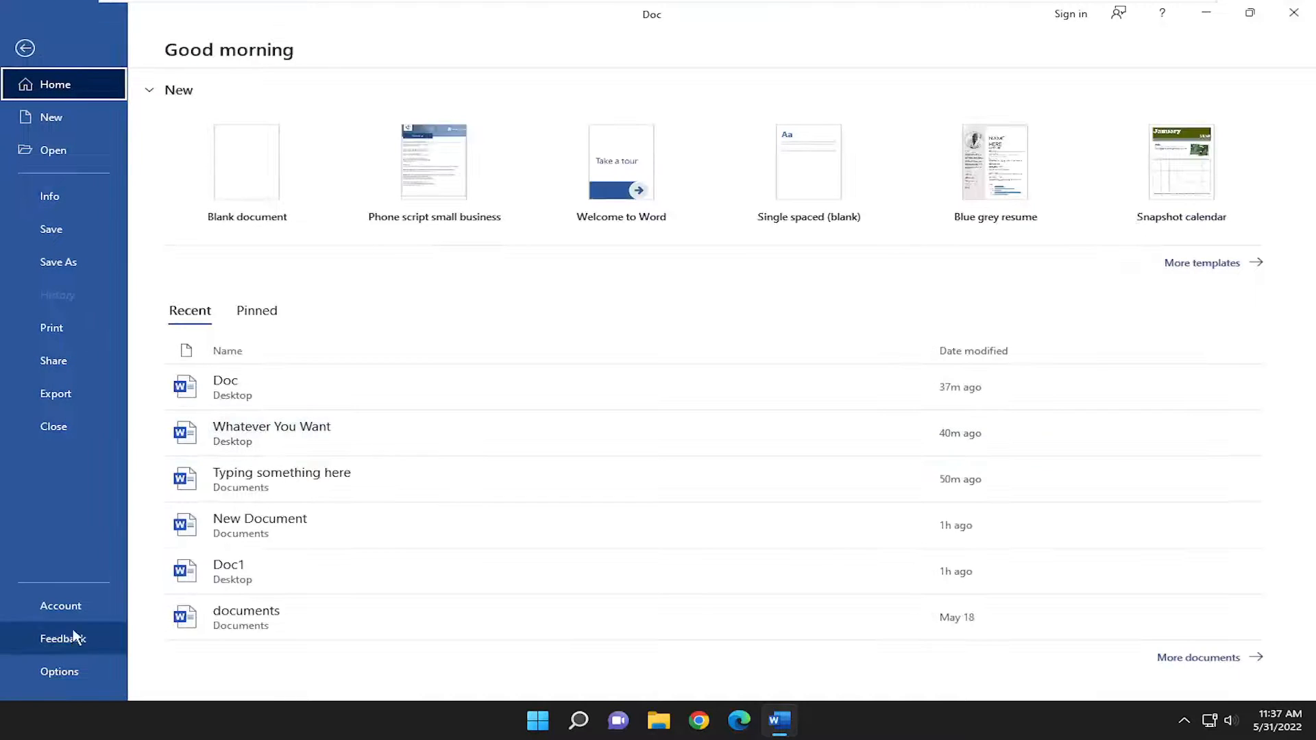
left_click(59, 672)
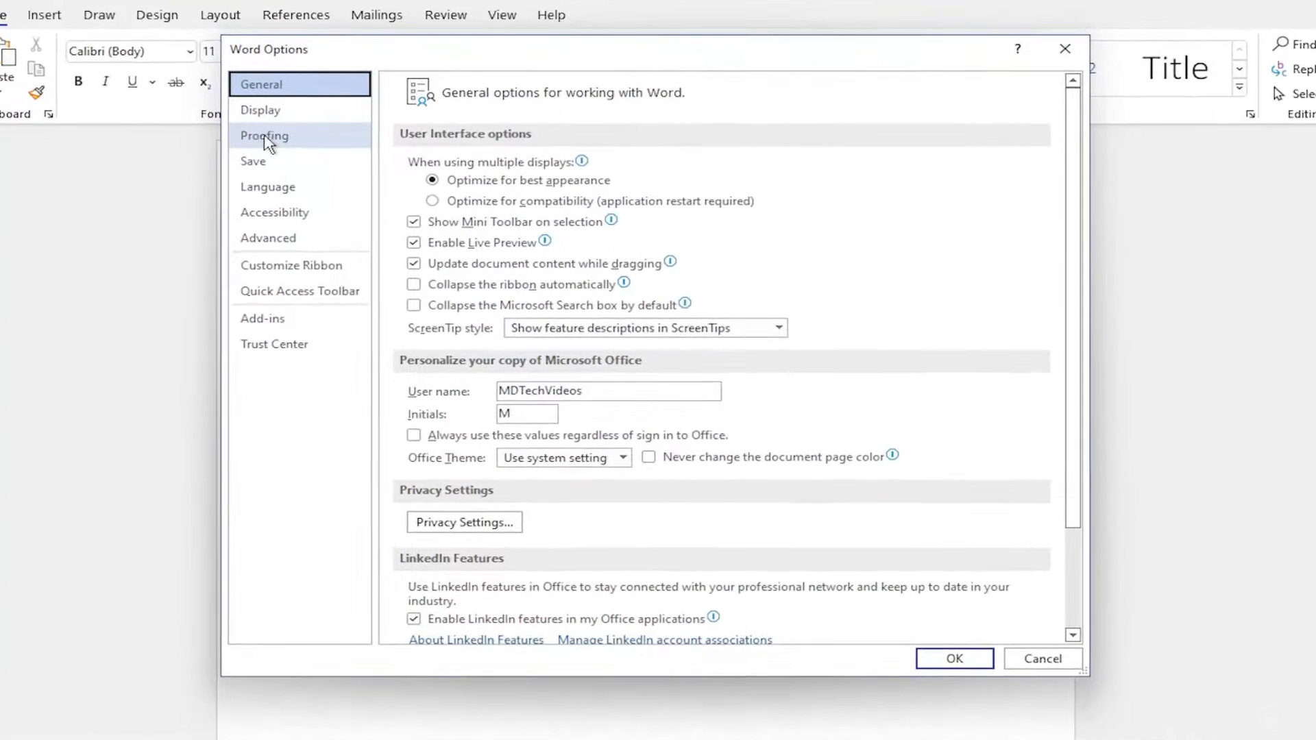
left_click(264, 136)
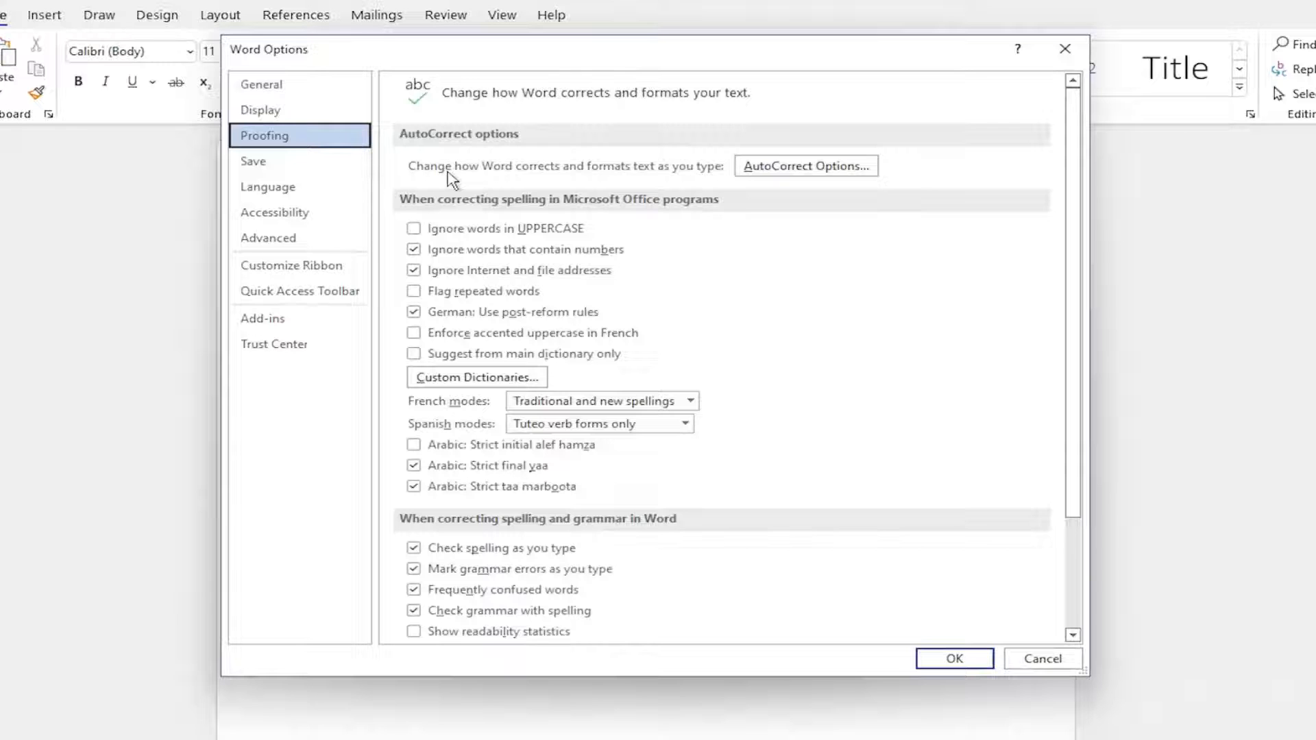
mouse_move(607, 178)
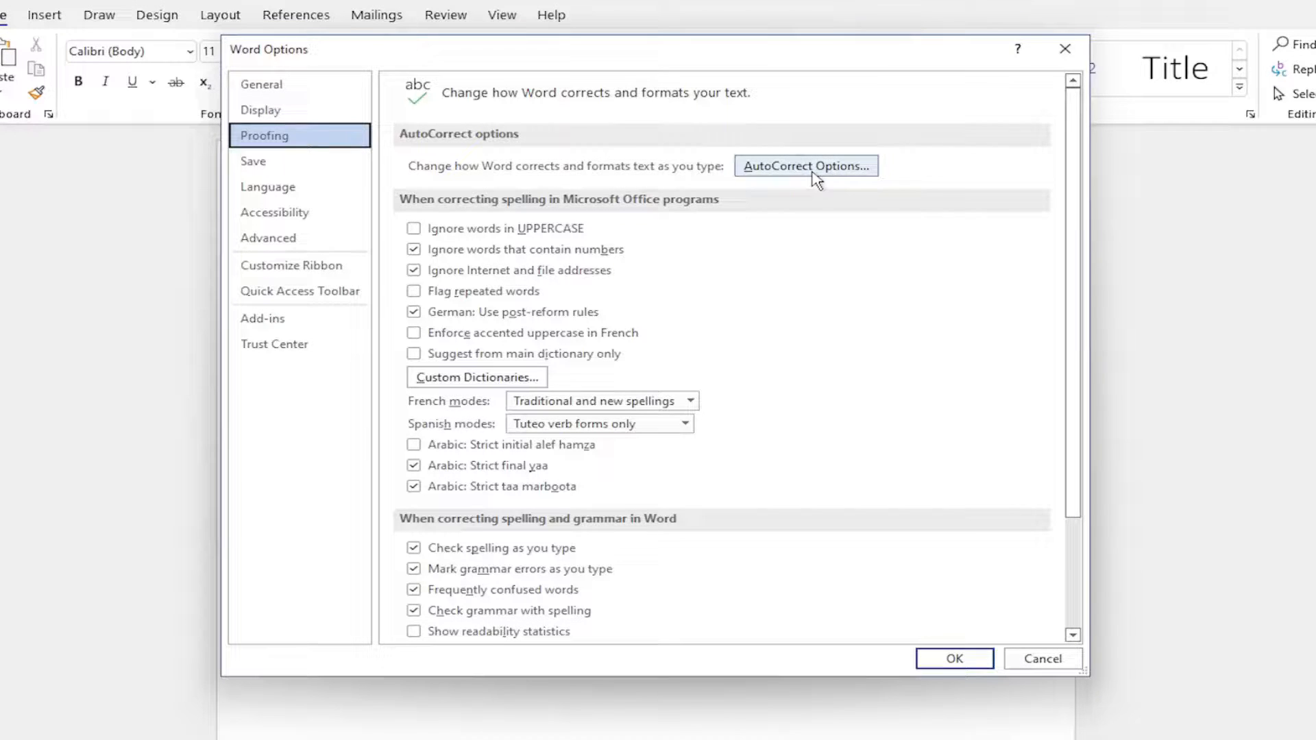
- Turn off 'Capitalize first letter of sentences' in AutoCorrect and confirm with OK
left_click(805, 166)
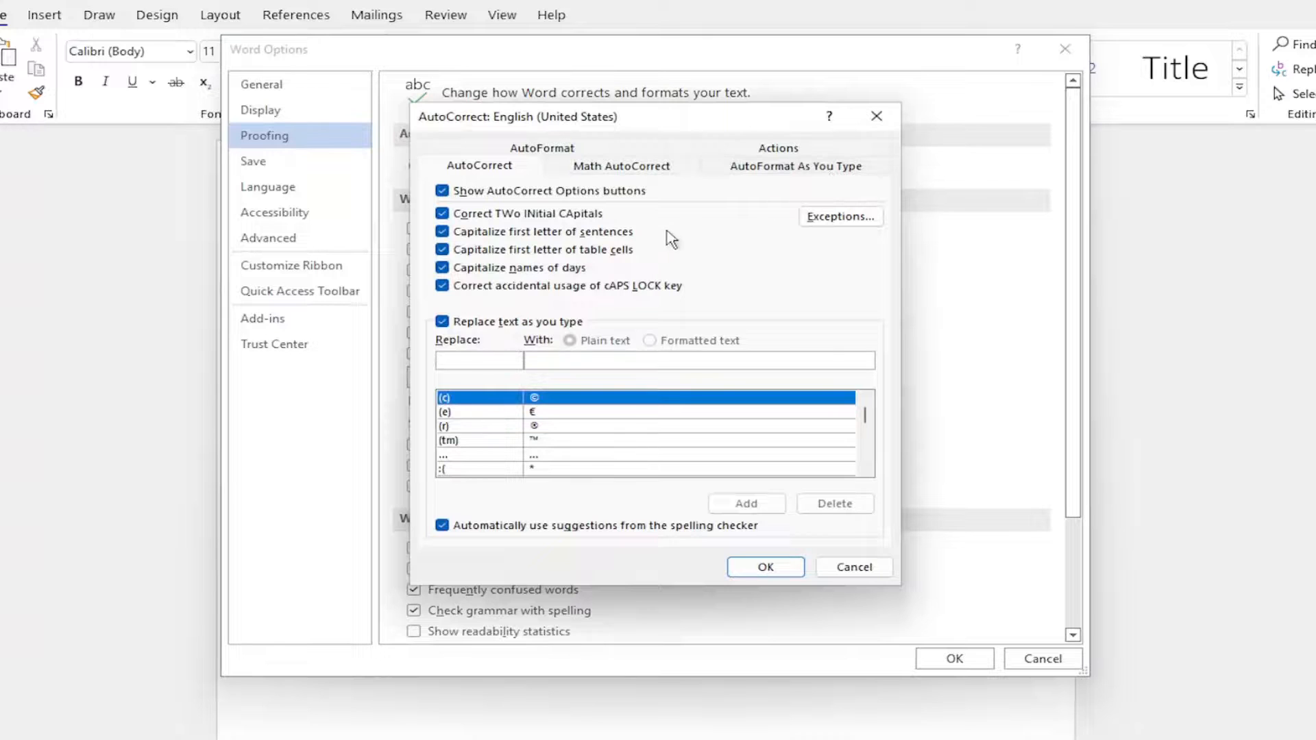
mouse_move(546, 249)
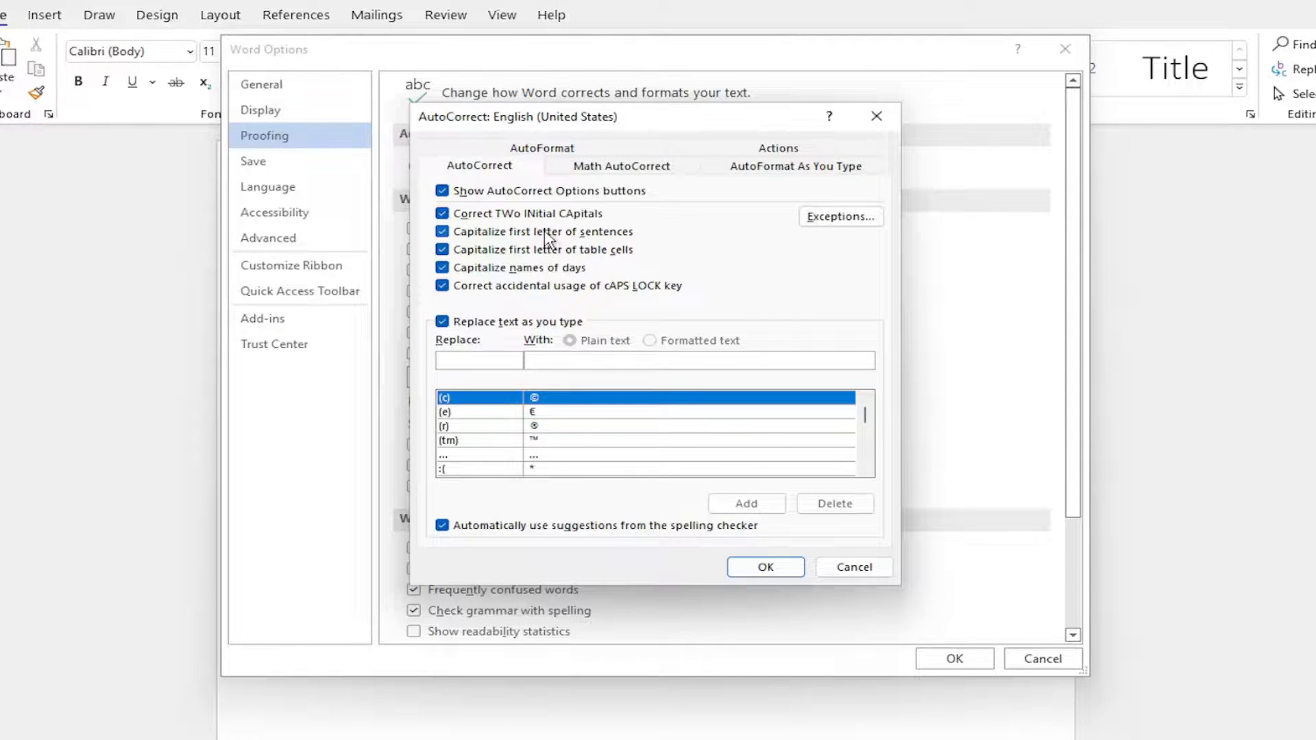
left_click(443, 232)
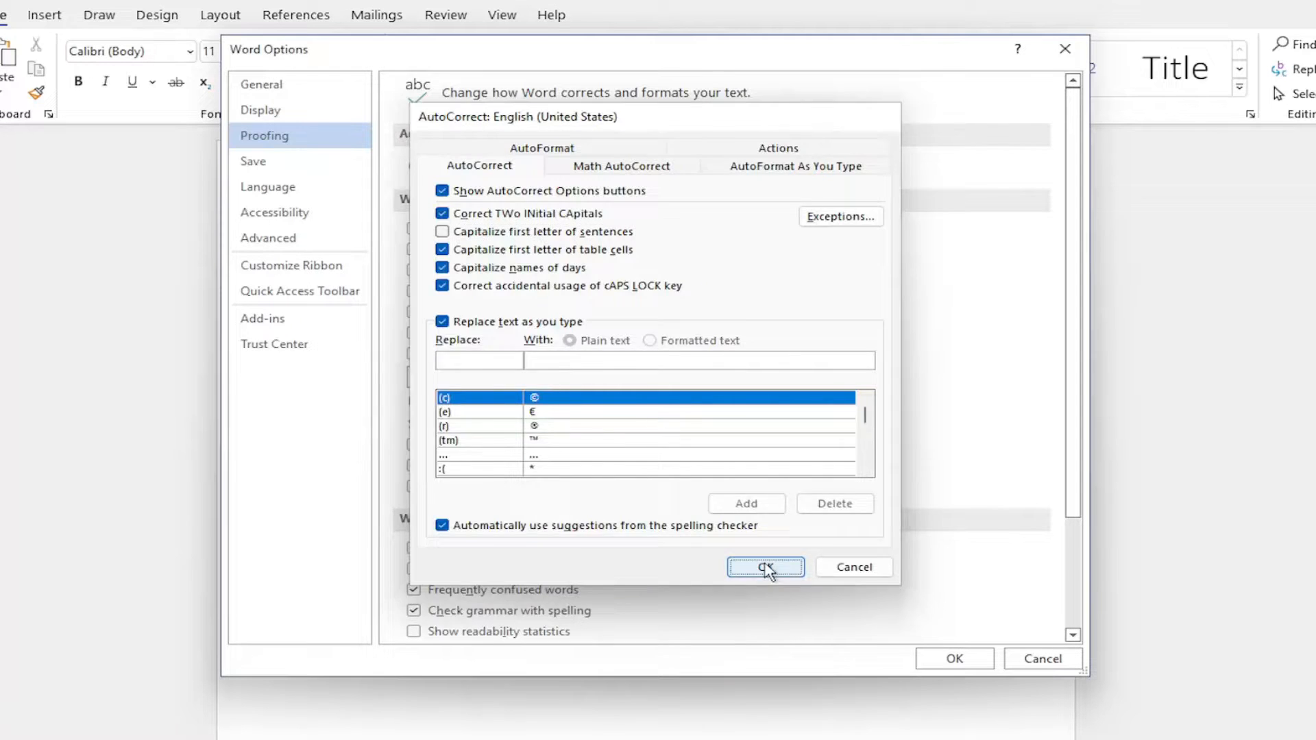
left_click(764, 566)
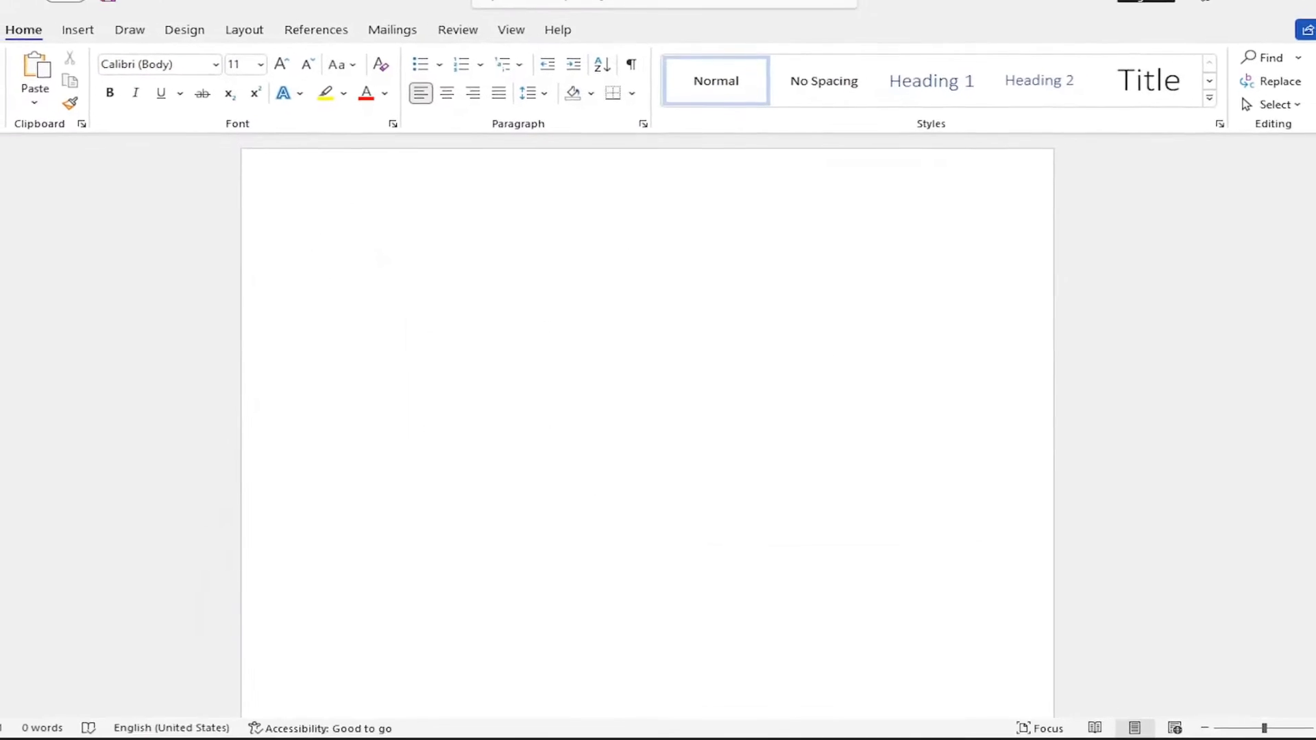